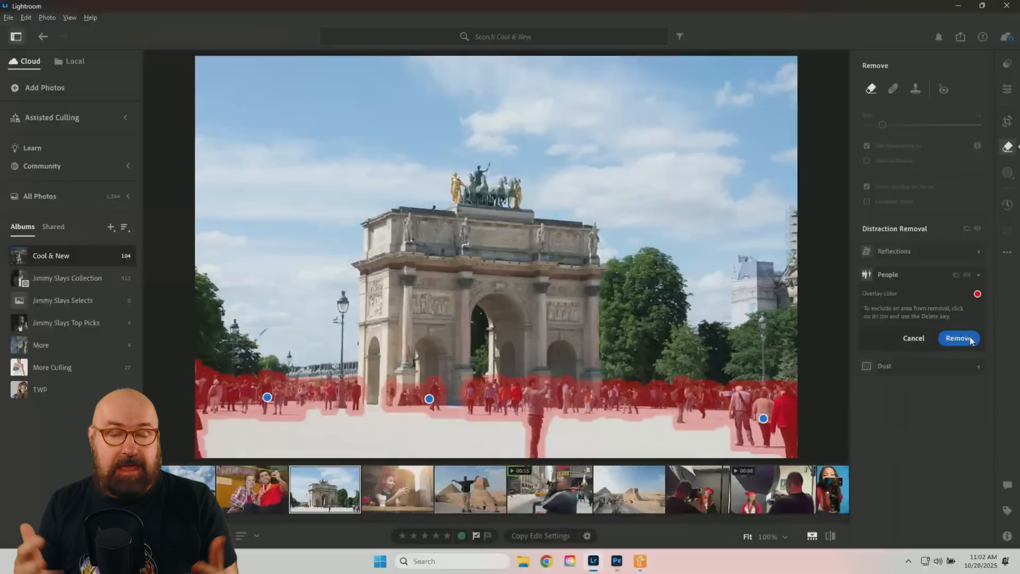
# Erase the detected crowd of people from the stone arch photo with Distraction Removal.
pyautogui.click(956, 337)
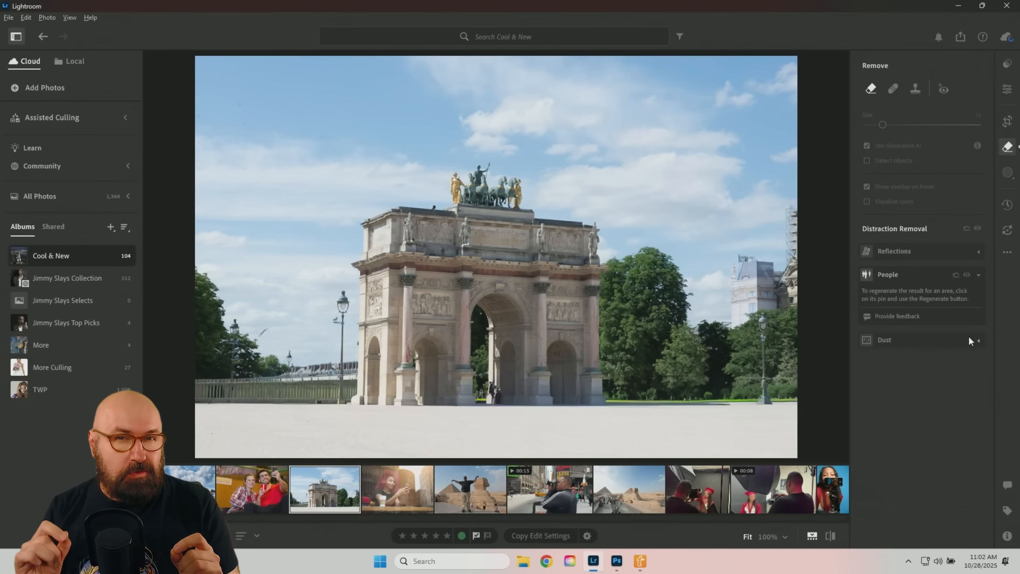
pyautogui.click(397, 489)
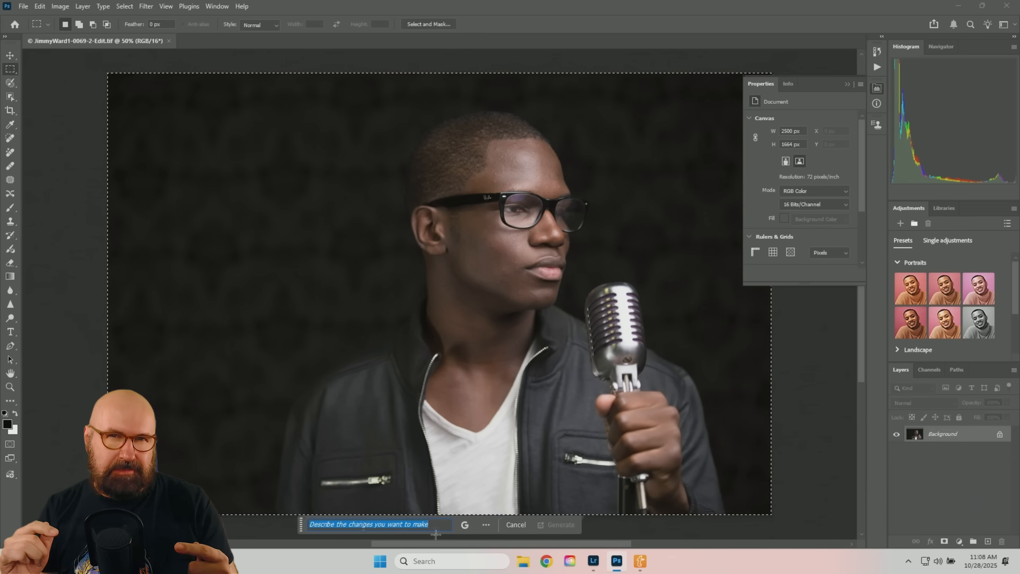
# Generate the singer facing forward with the prompt 'turn him forward and maintain his hand position.'.
pyautogui.click(464, 524)
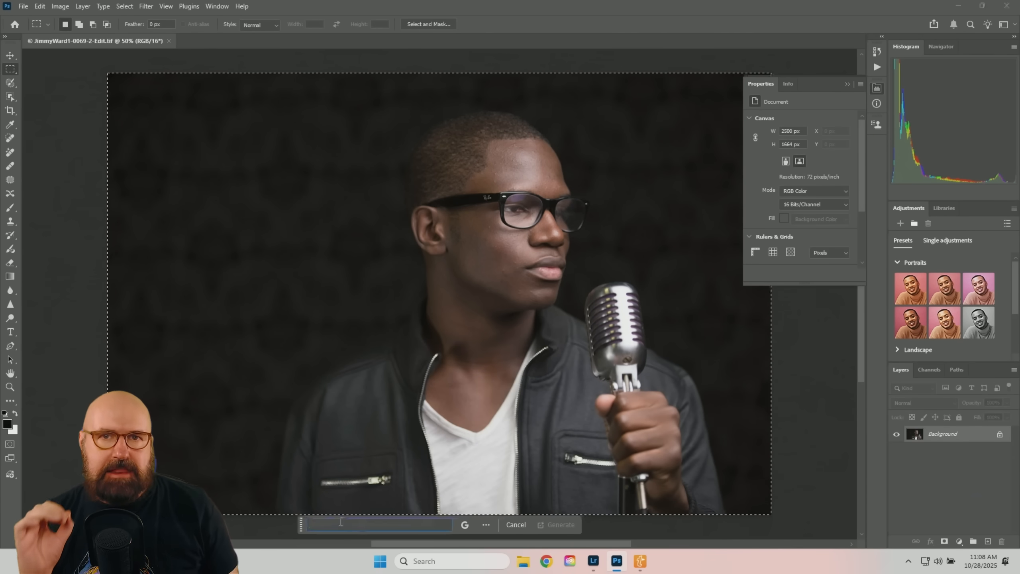
pyautogui.write('t')
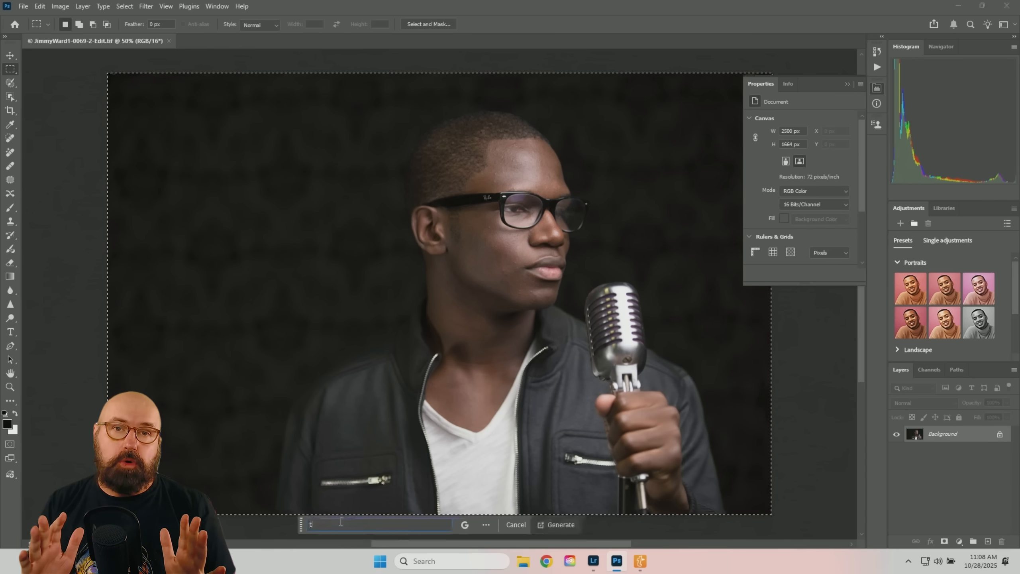
pyautogui.write('urn him forward and maintain his hand position.')
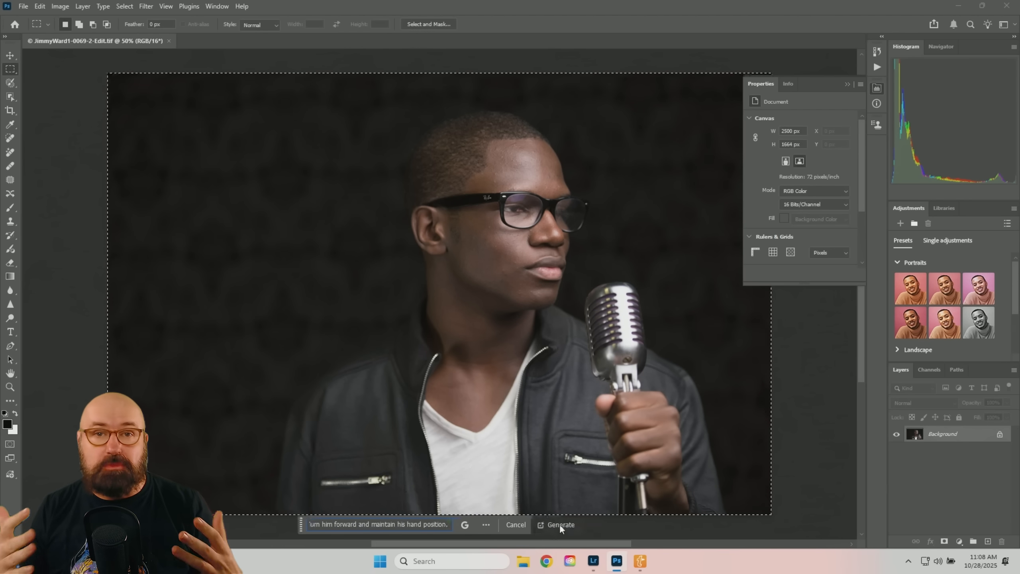
pyautogui.click(561, 524)
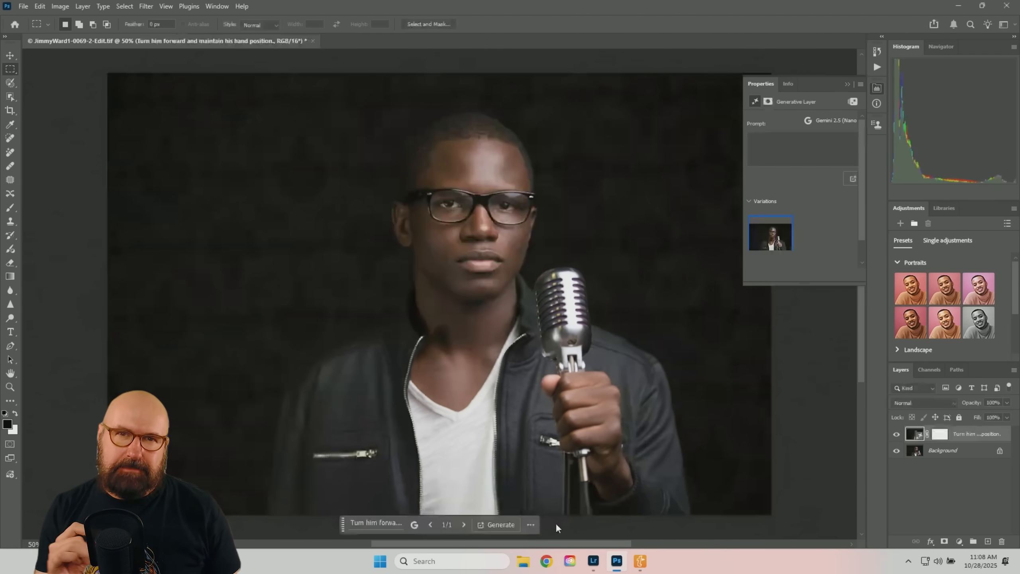
pyautogui.click(592, 560)
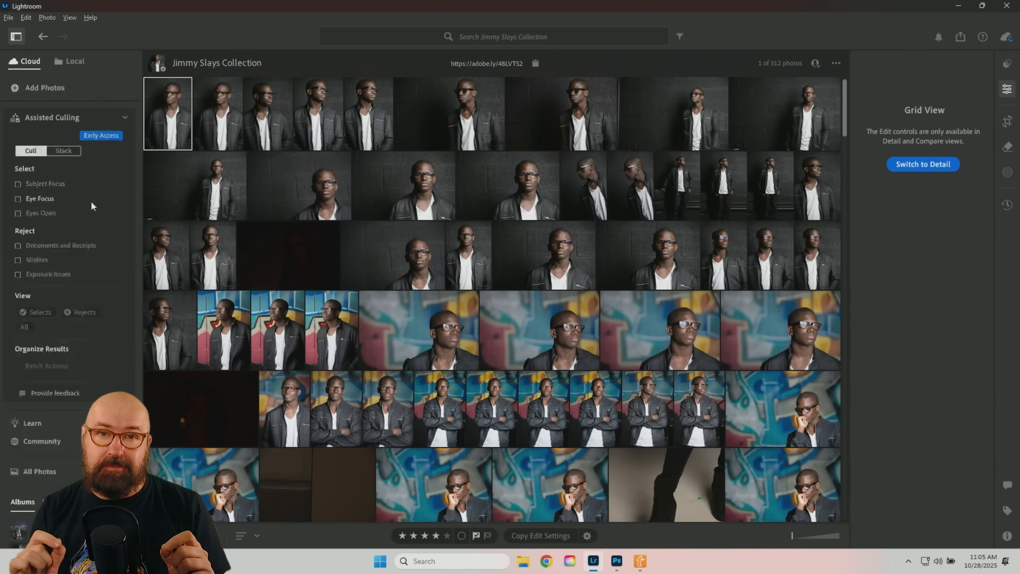
pyautogui.moveTo(77, 216)
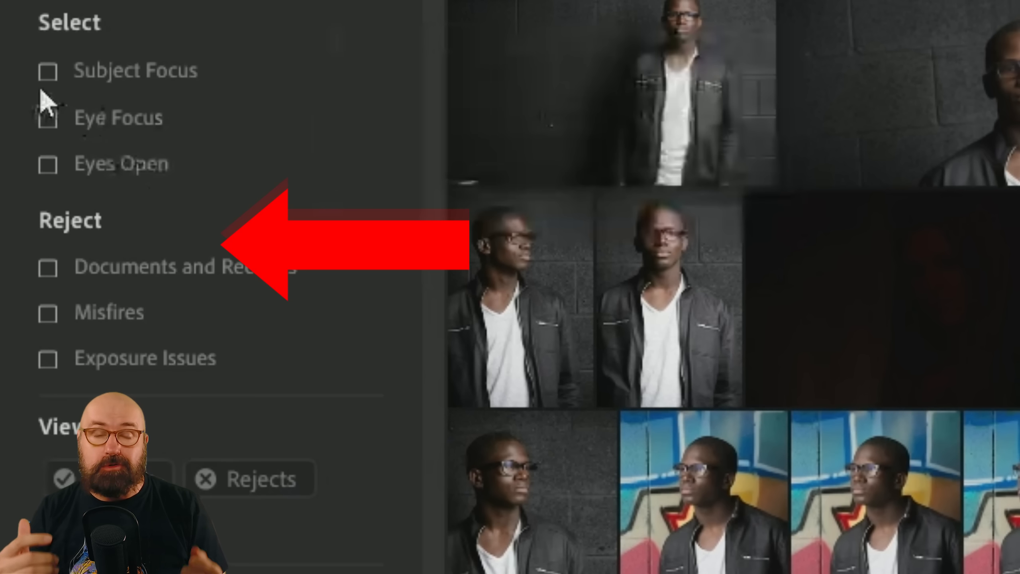
# Enable Subject Focus in Assisted Culling so sharply focused portraits are marked as selects.
pyautogui.click(48, 70)
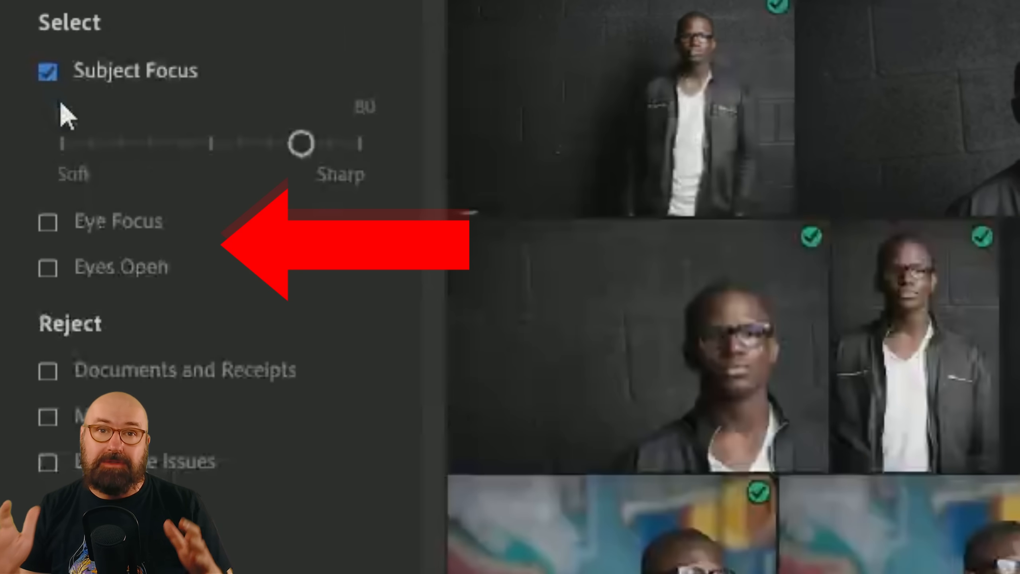
pyautogui.click(49, 222)
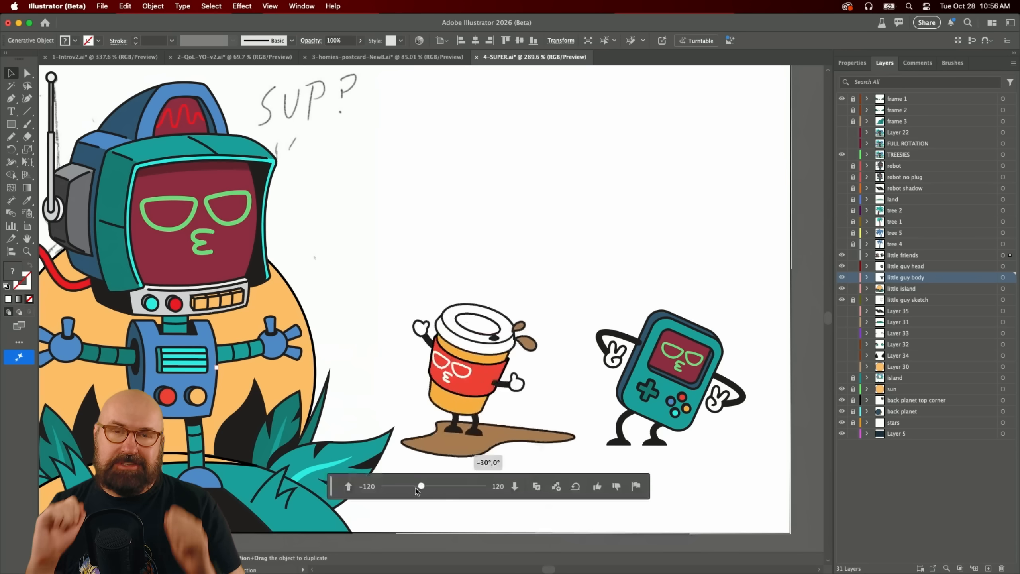
# Turn the game-console character to -15° with Turntable and tilt the artwork down.
pyautogui.click(485, 377)
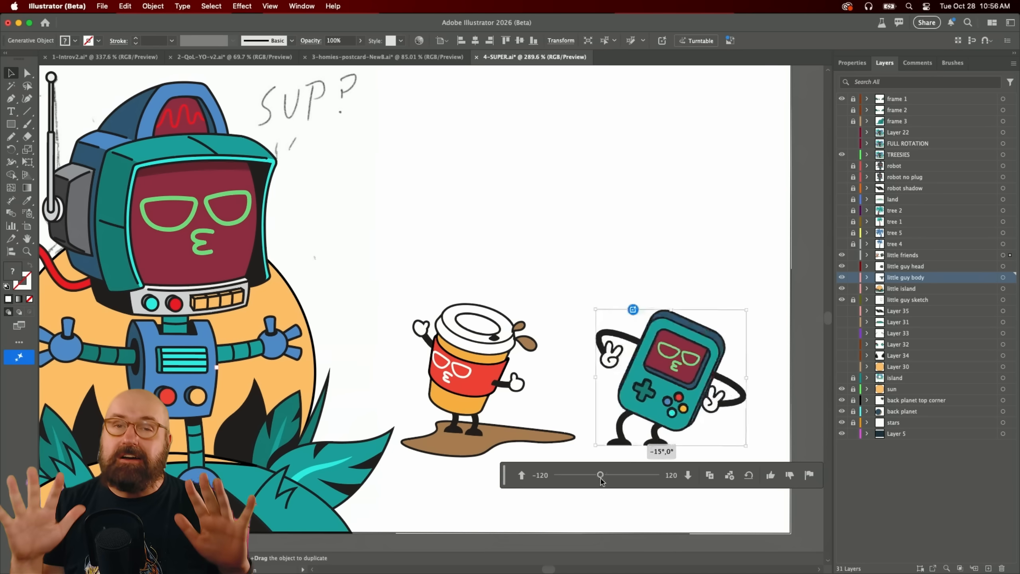
pyautogui.click(688, 475)
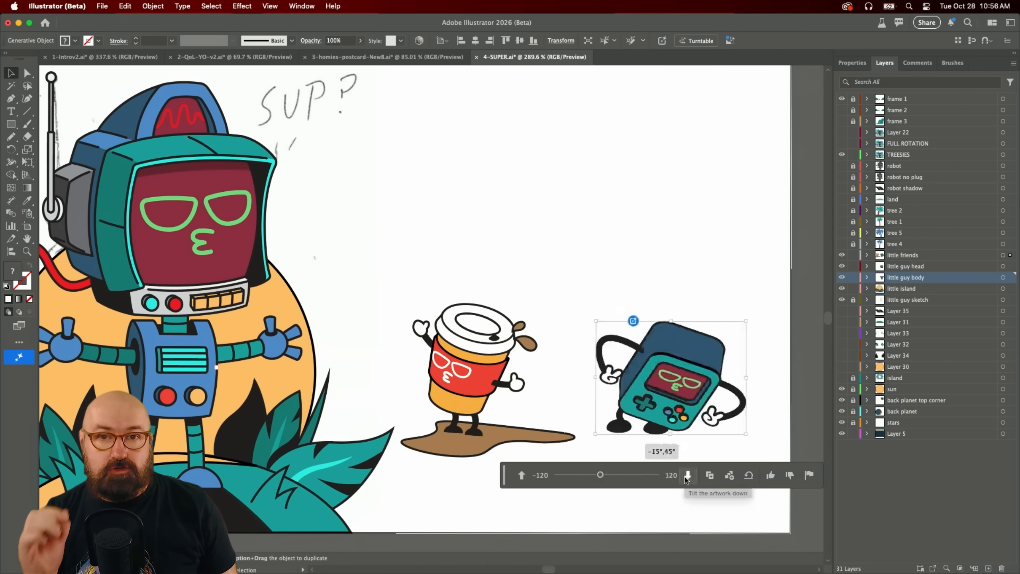